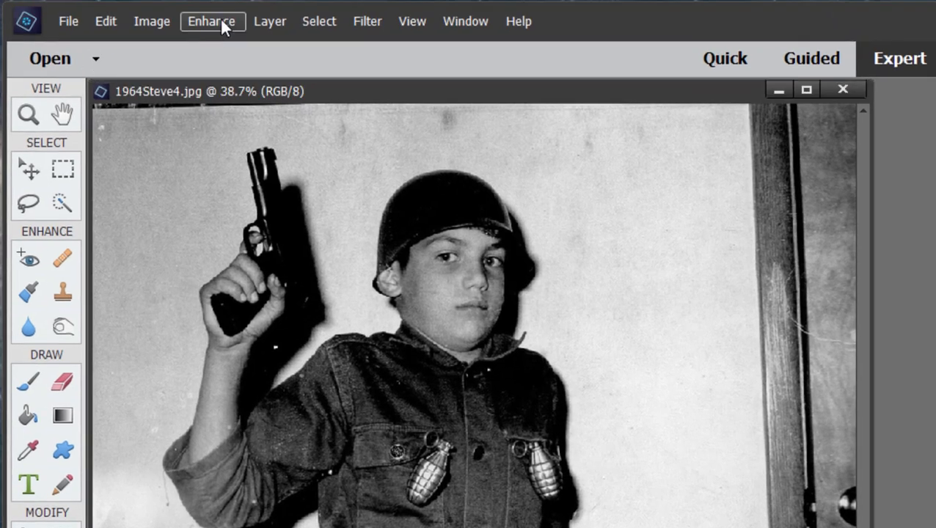
- Open the Enhance menu for the soldier boy photo
click(211, 20)
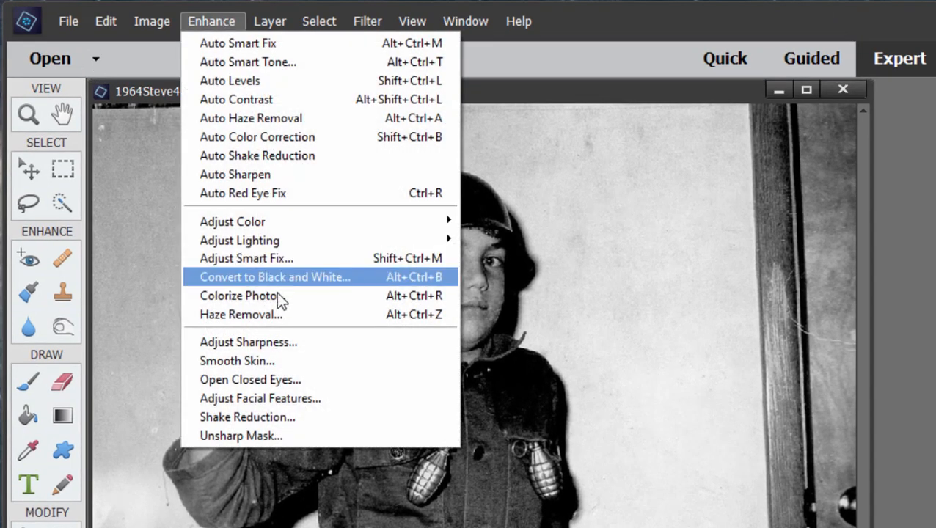
mouse_move(204, 229)
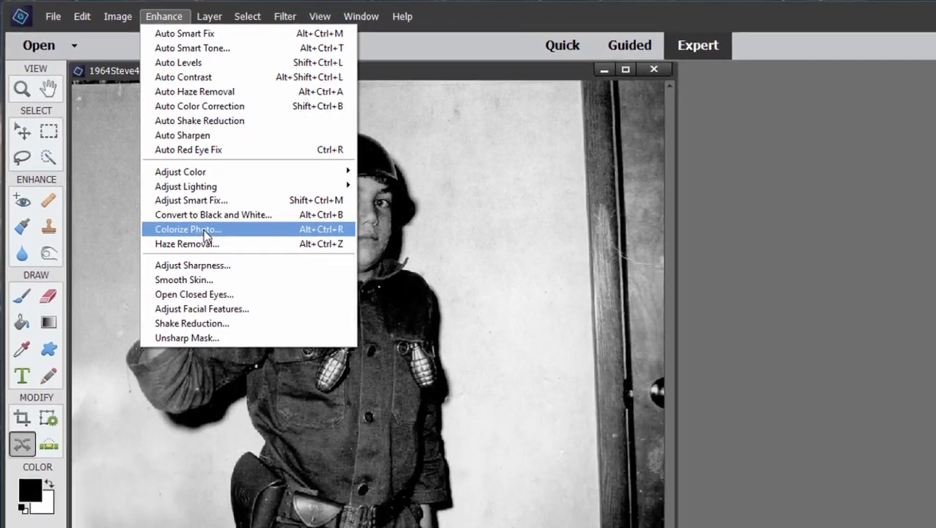
- Colorize the photo, preview the Auto variations, and settle on the warmer second one
click(188, 229)
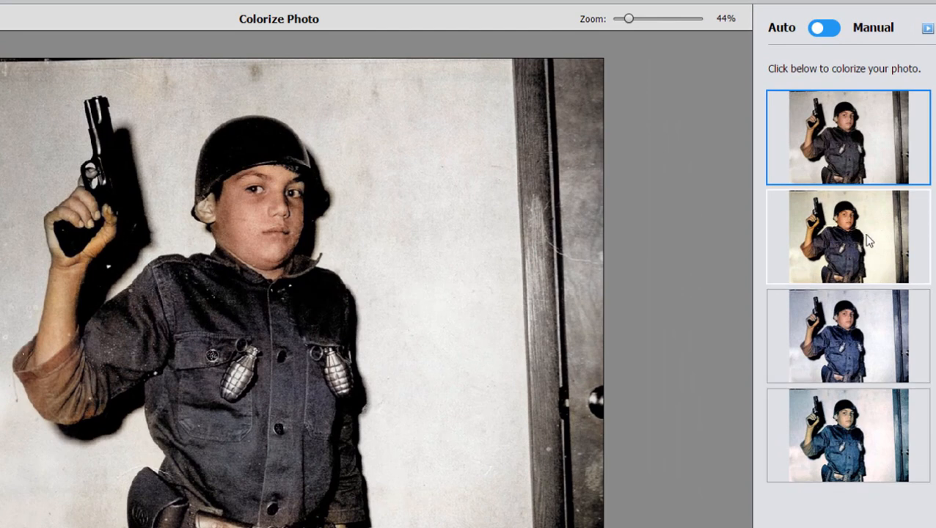
click(847, 239)
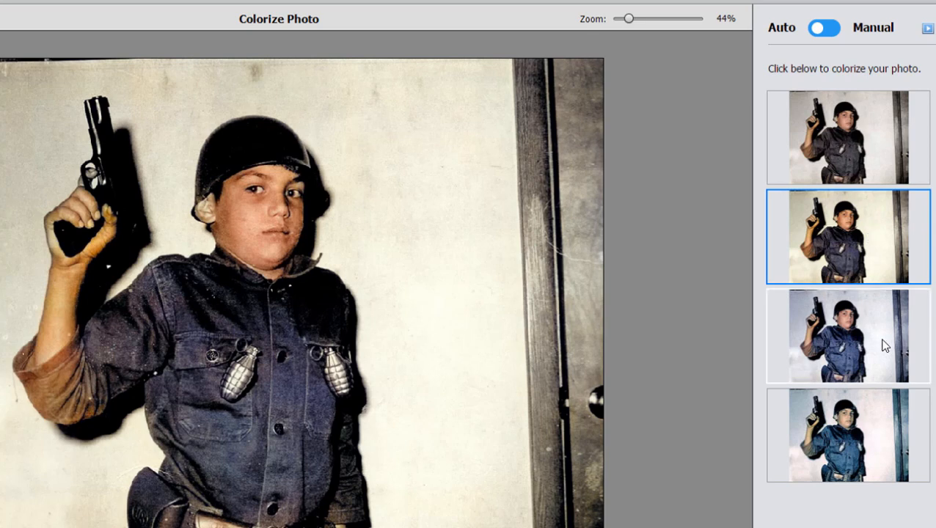
click(847, 336)
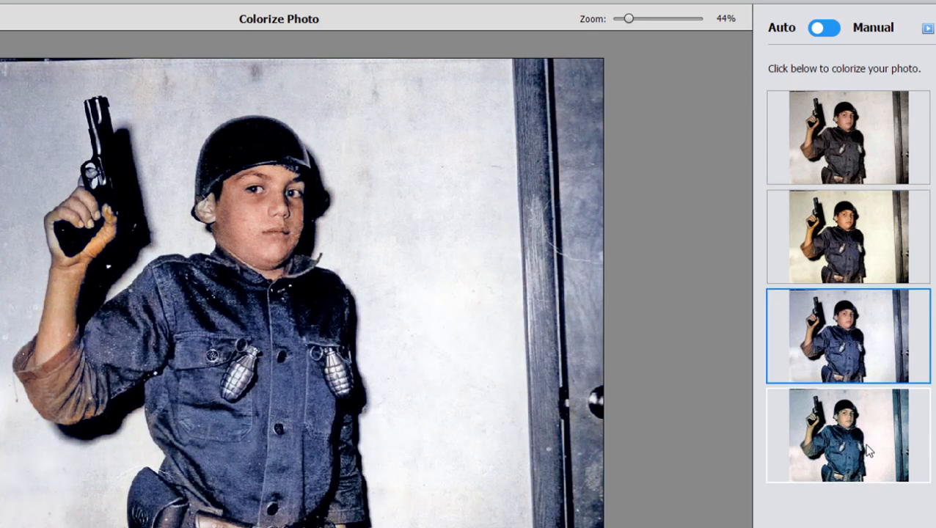
click(848, 435)
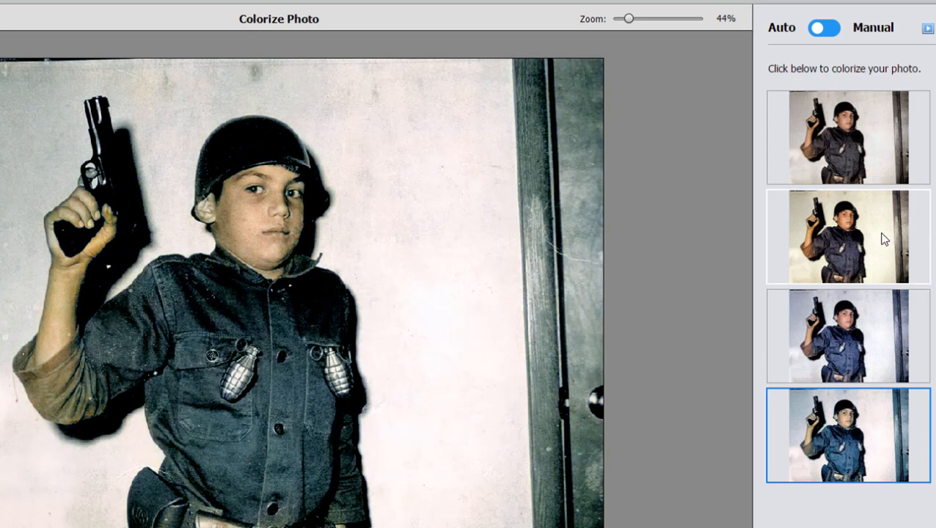
click(847, 236)
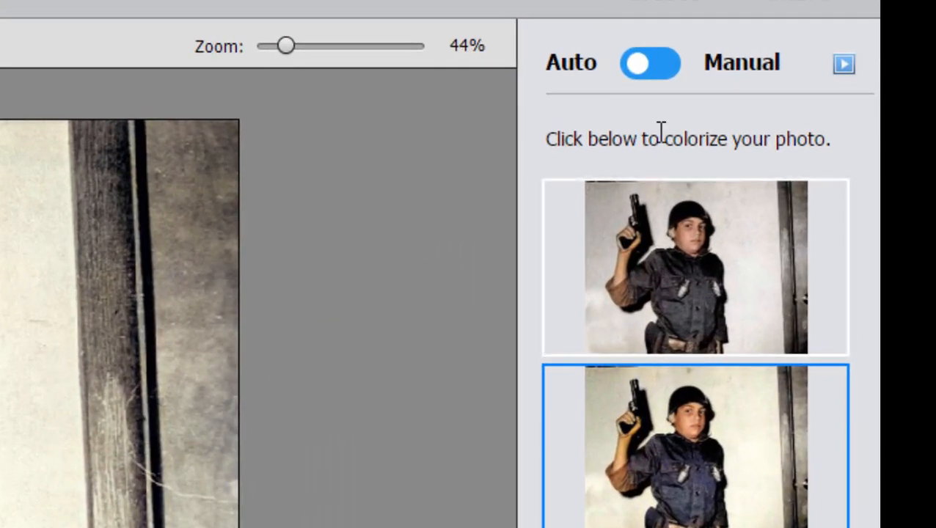
mouse_move(664, 70)
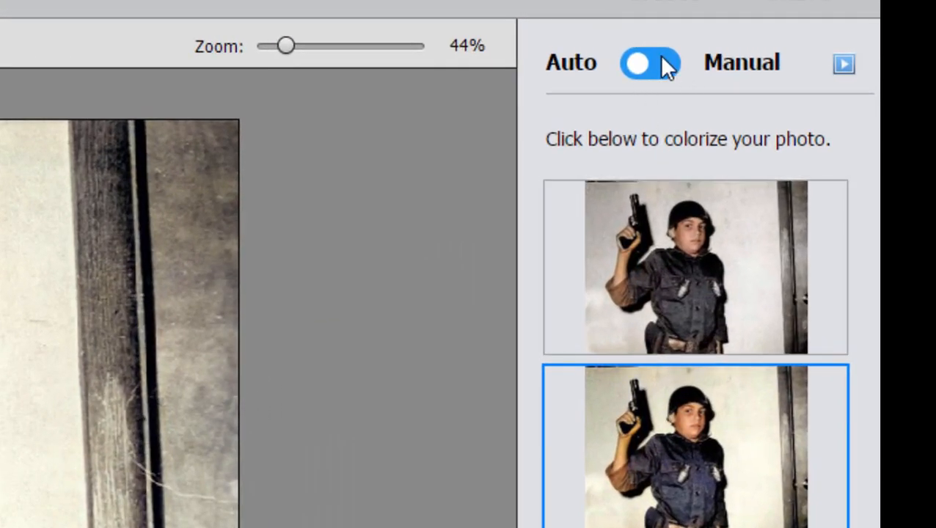
- Switch Colorize Photo to Manual and pick a different colour range for the uniform
click(647, 62)
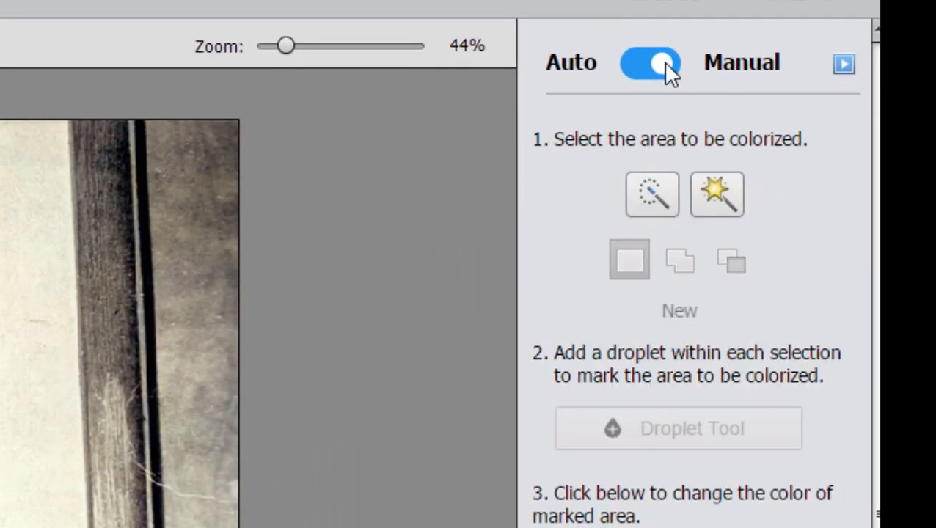
mouse_move(577, 99)
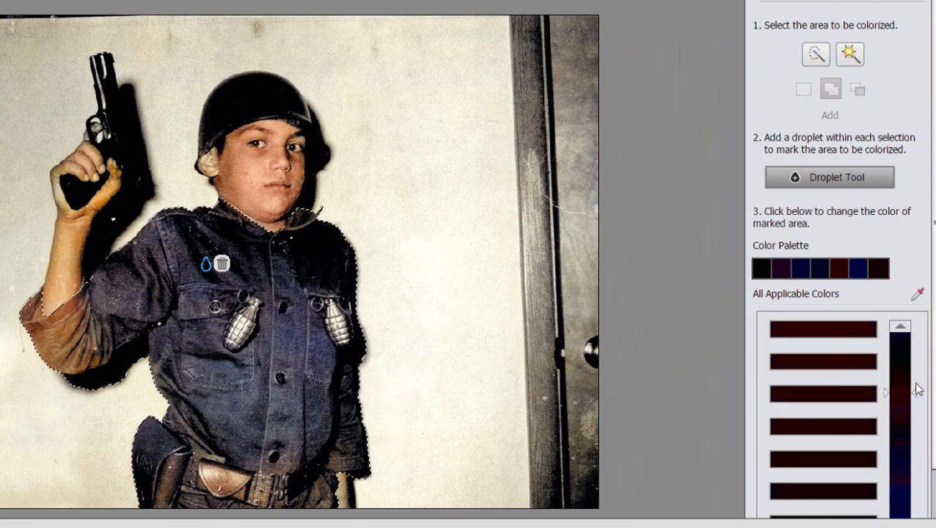
click(763, 269)
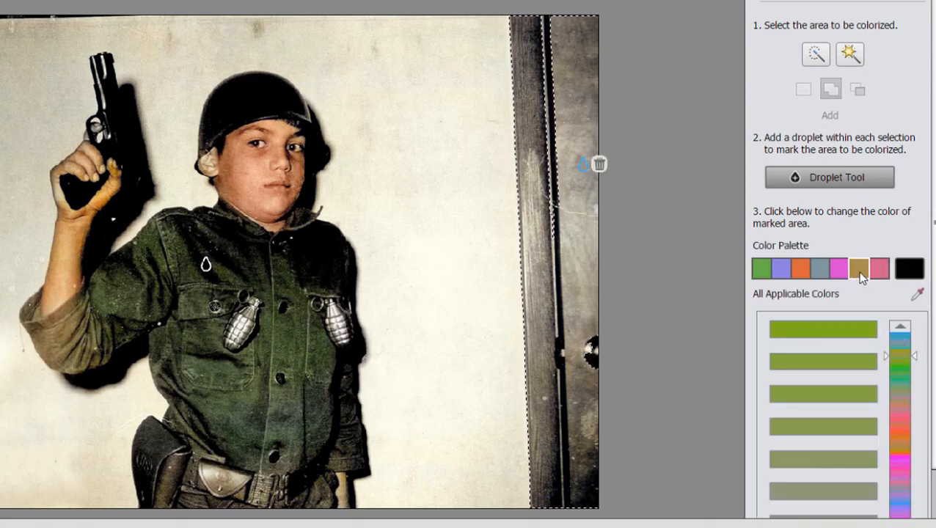
- Apply the brown palette swatch to the selected door
click(858, 269)
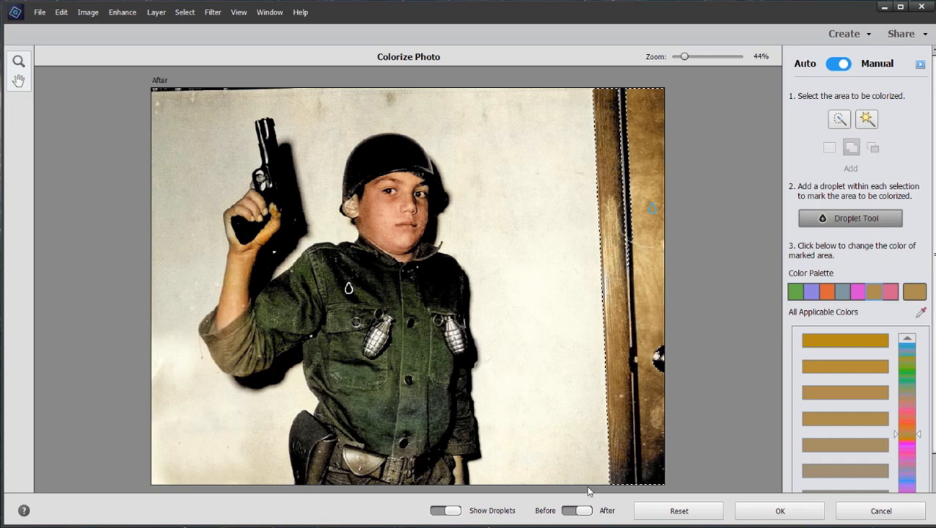
- Compare Before/After with the original, then cancel Colorize Photo
click(585, 511)
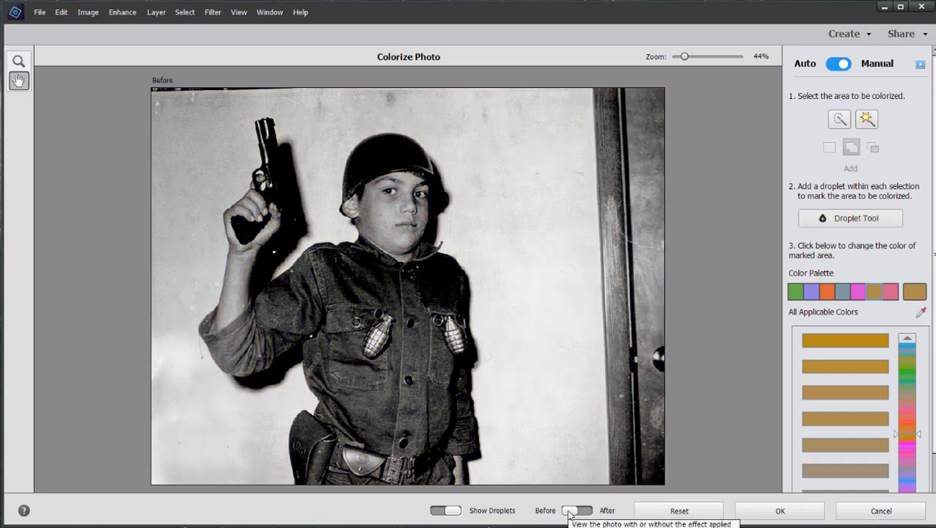
click(580, 509)
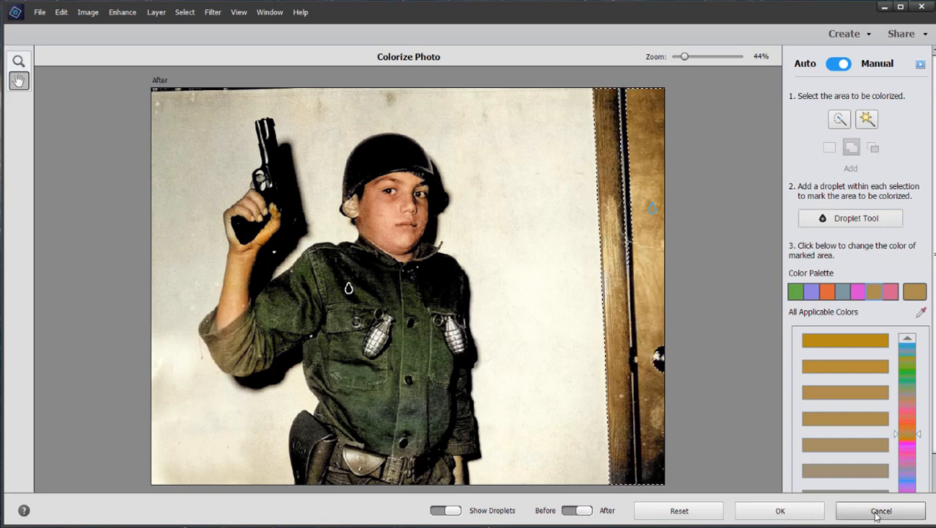
click(882, 510)
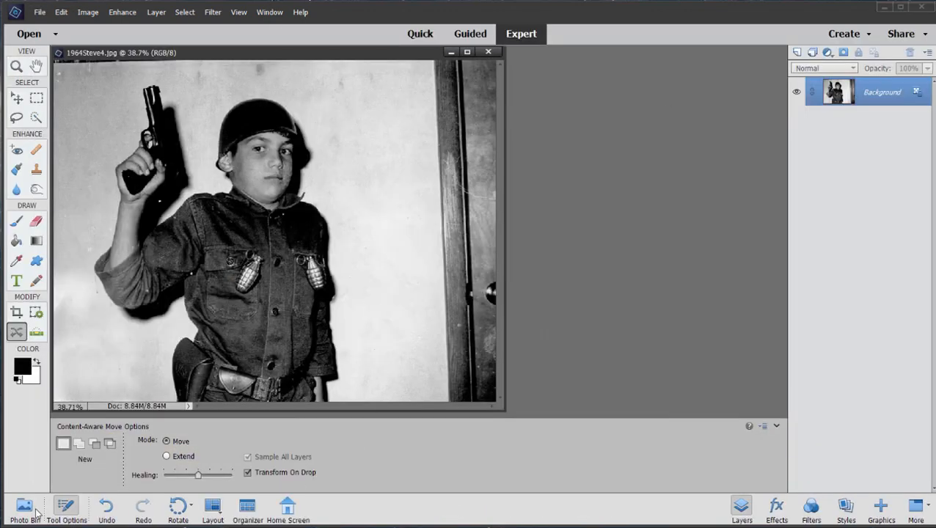
- Switch to 1966Steve1.jpg in the Photo Bin and apply the second Auto colour variation
click(24, 507)
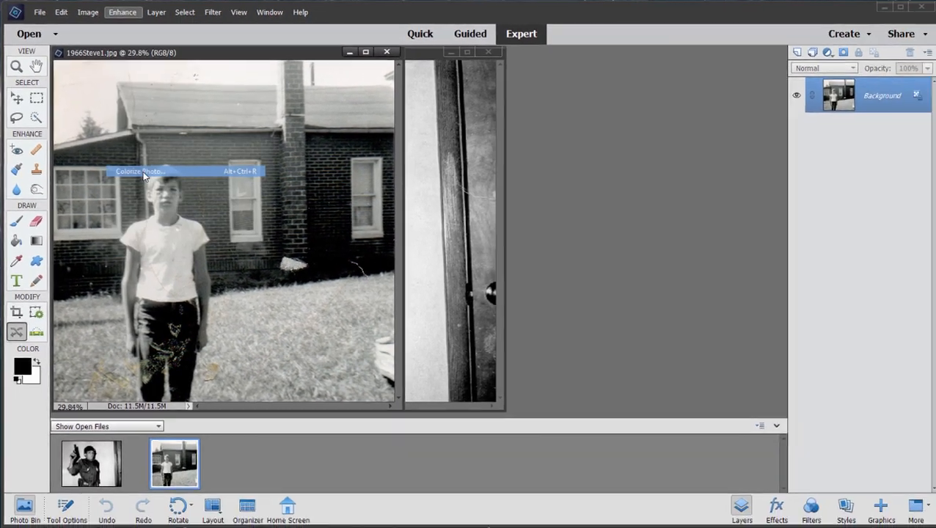
click(147, 171)
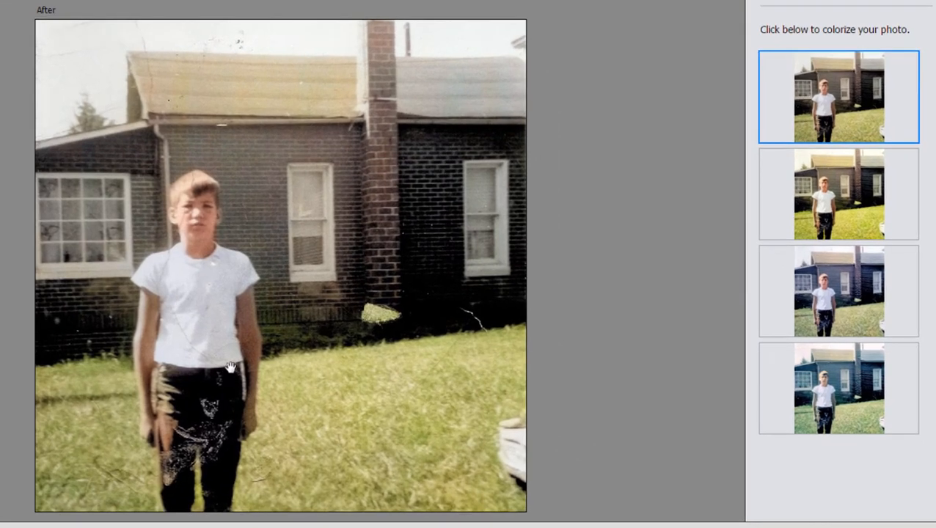
mouse_move(264, 179)
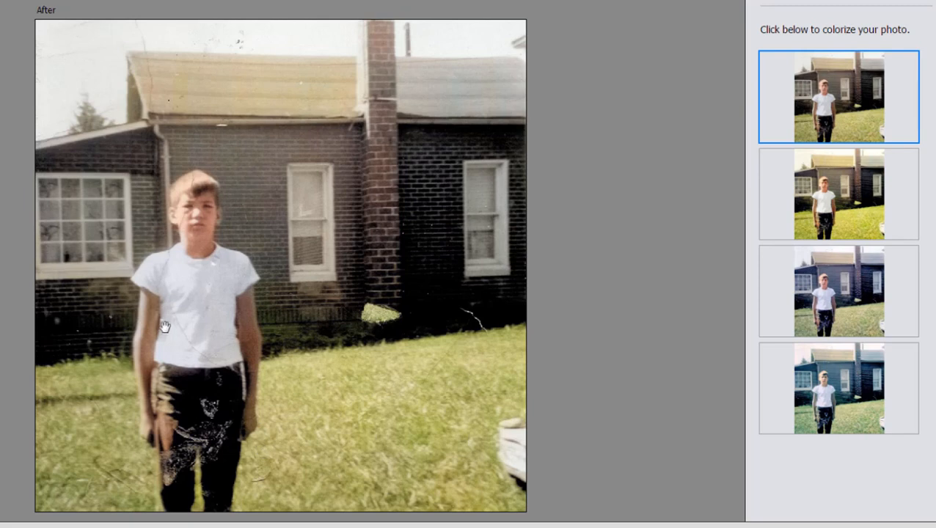
mouse_move(421, 410)
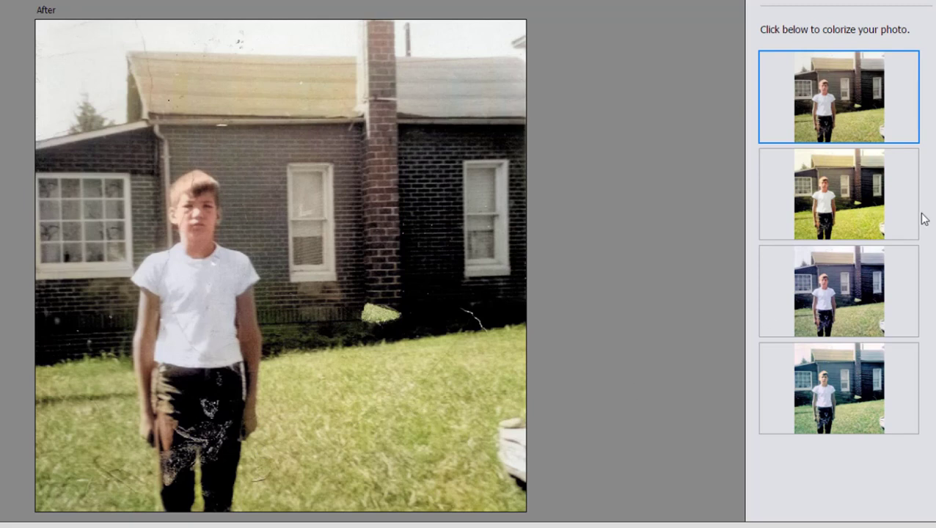
click(837, 193)
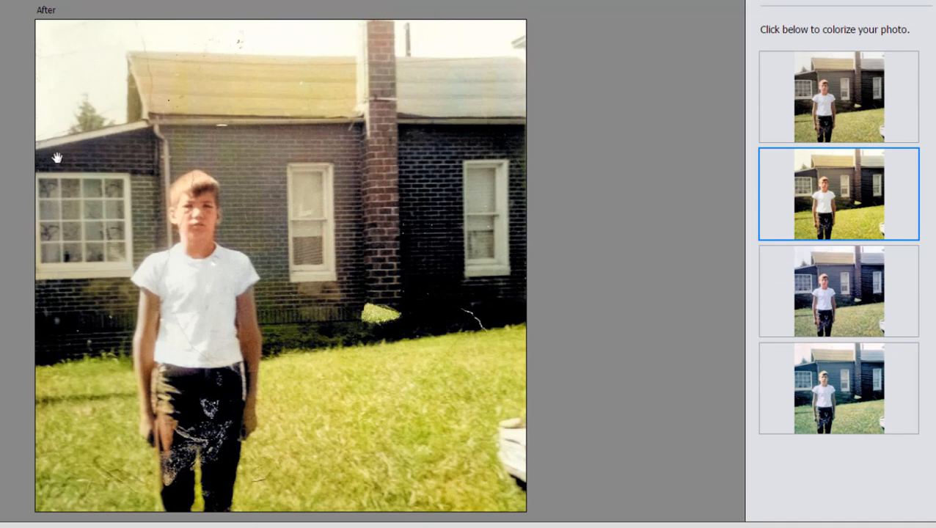
mouse_move(435, 175)
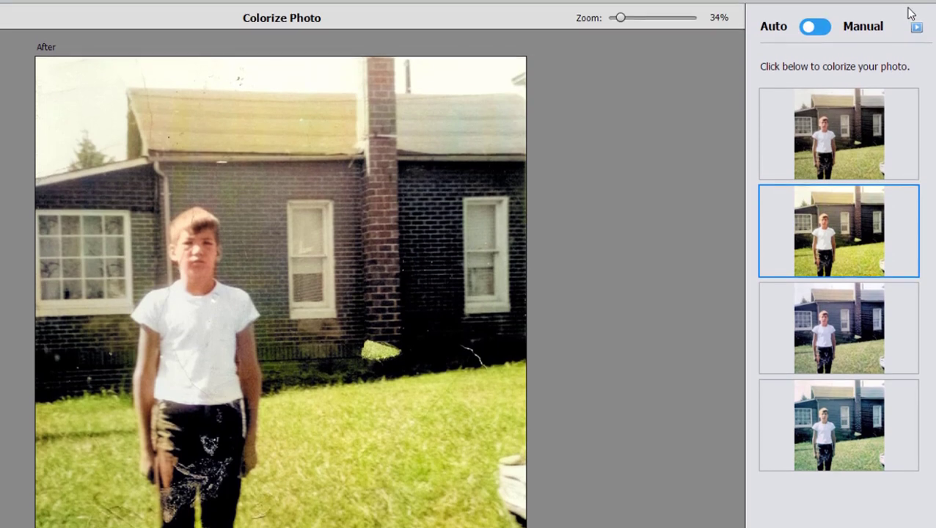
- Set colorizing to Manual and compare Before/After against the black-and-white original
click(818, 38)
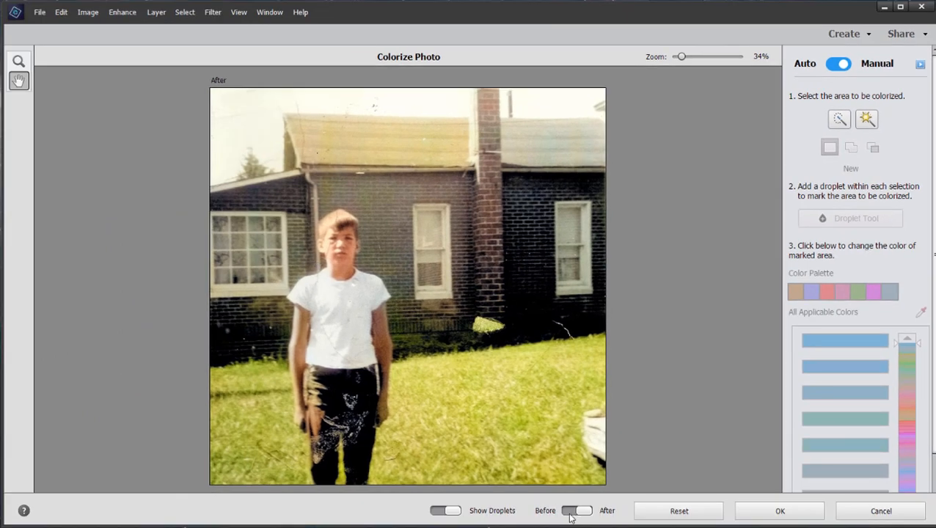
click(580, 510)
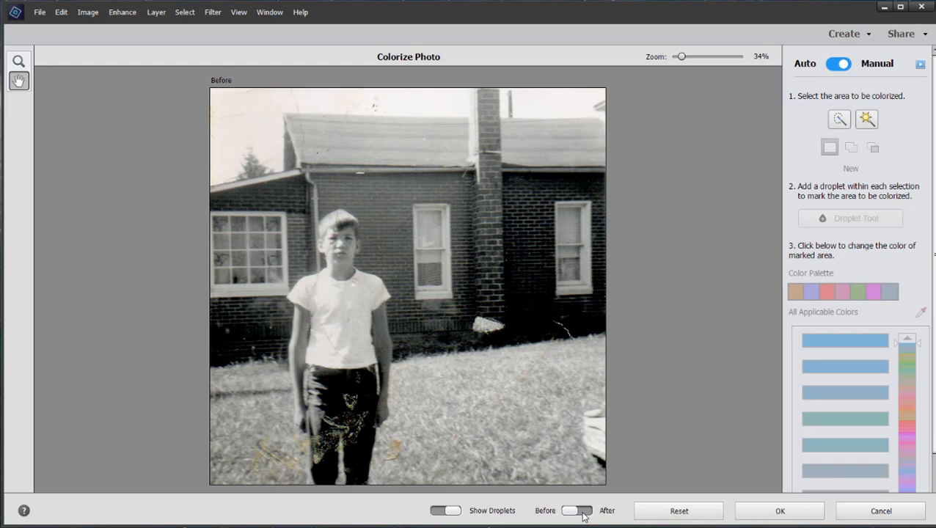
click(579, 510)
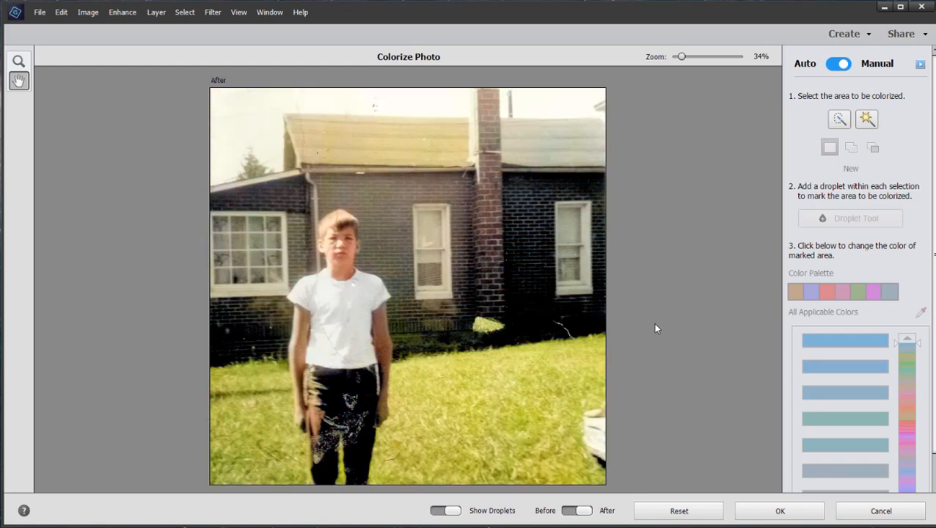